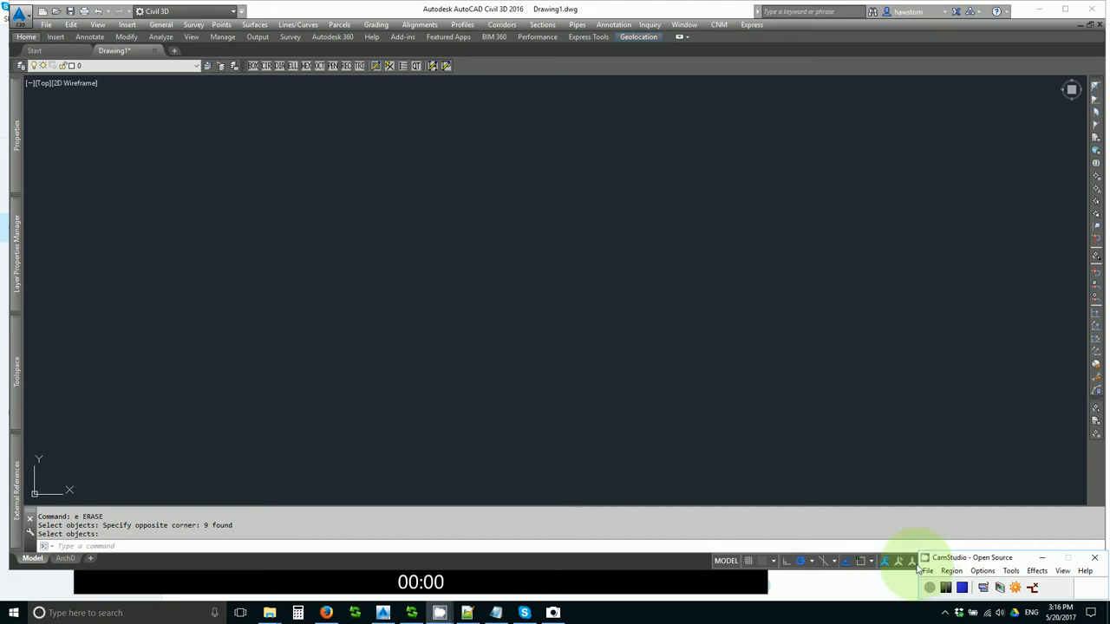
pyautogui.moveTo(897, 560)
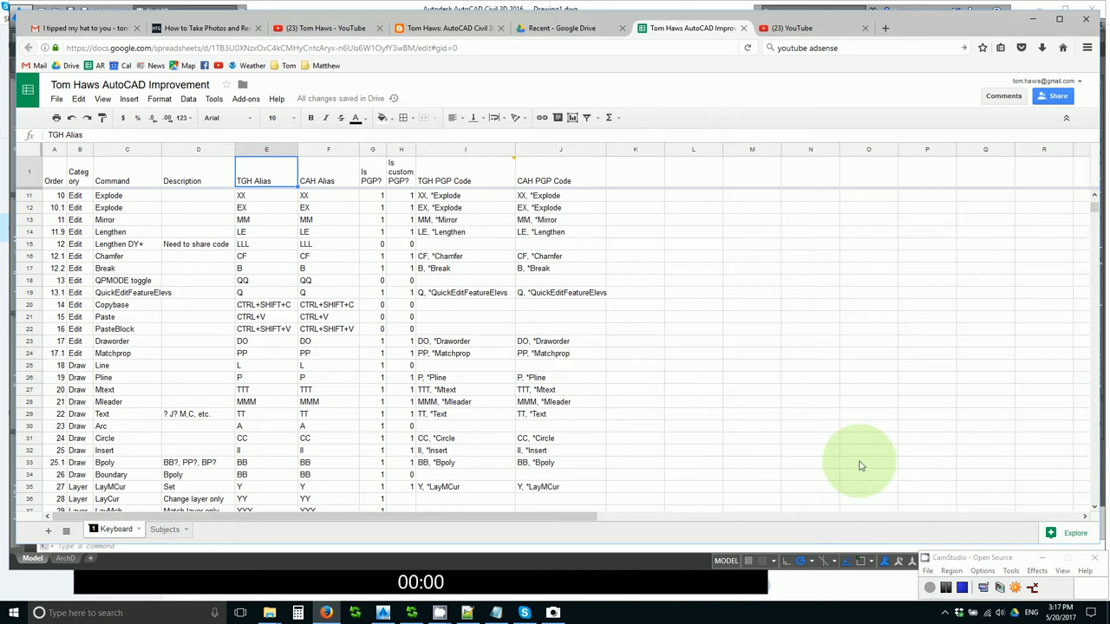
pyautogui.moveTo(858, 462)
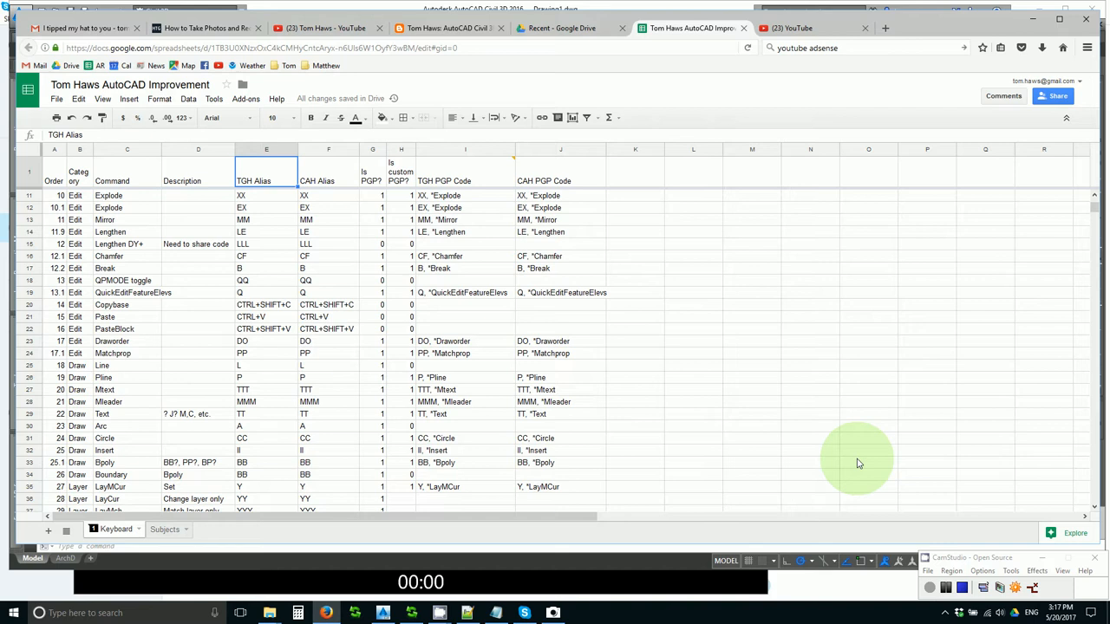
pyautogui.moveTo(857, 458)
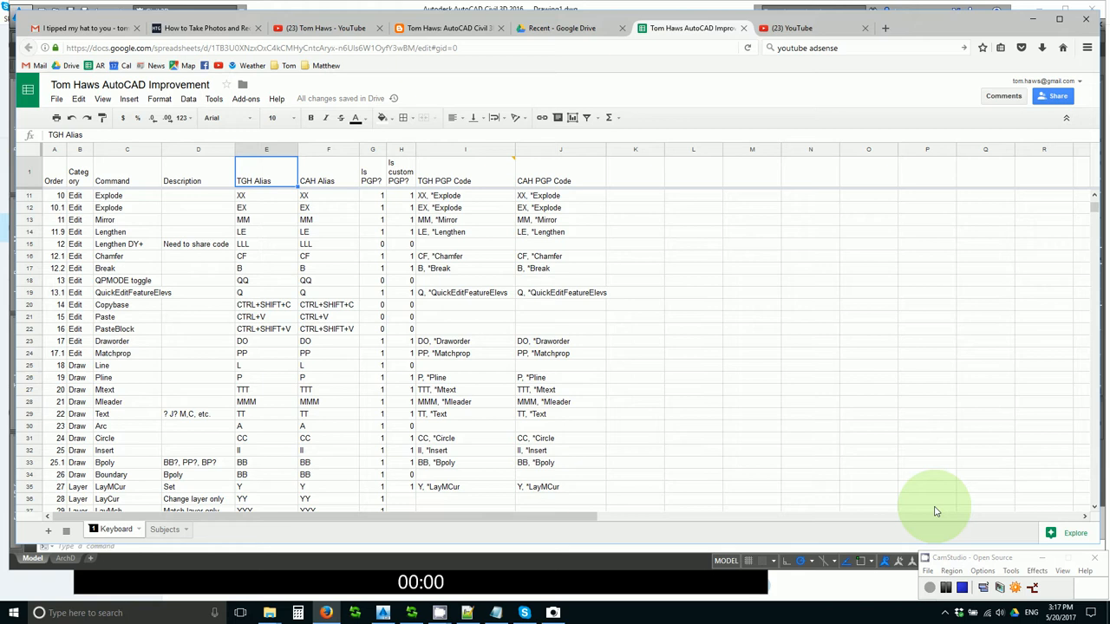
pyautogui.moveTo(758, 387)
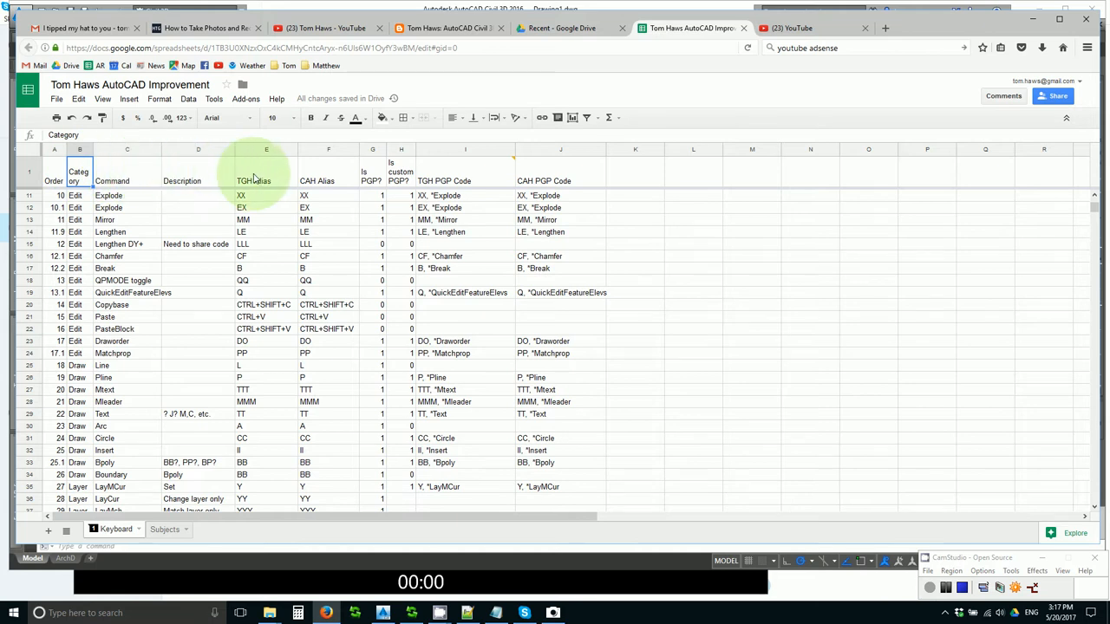
# Inspect the TGH and CAH alias columns and the Layer rows lacking command names
pyautogui.click(267, 149)
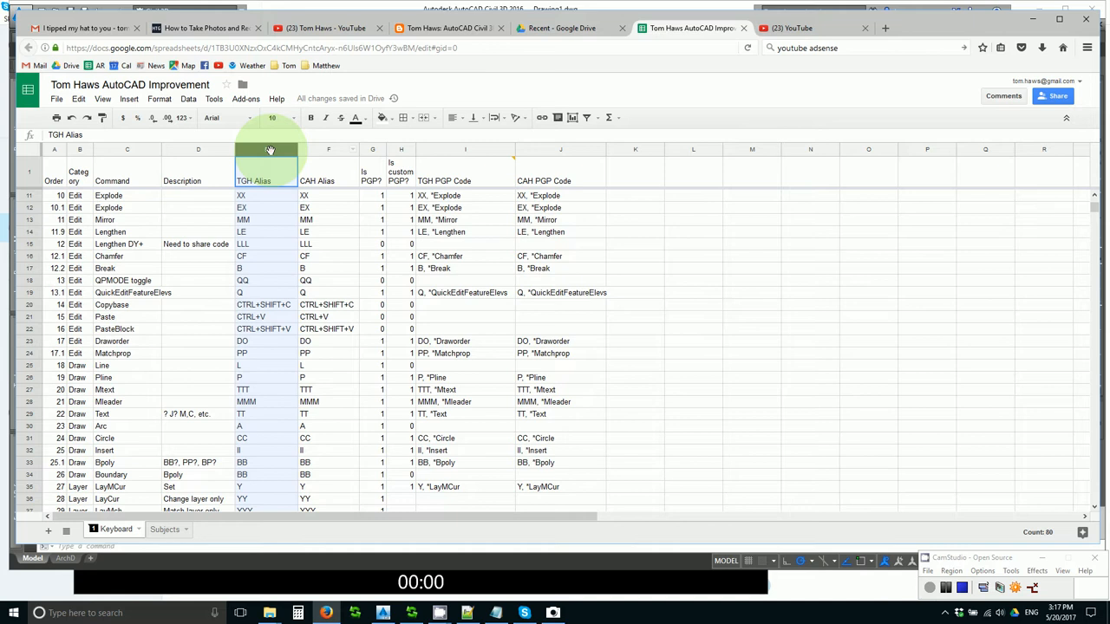
pyautogui.click(328, 181)
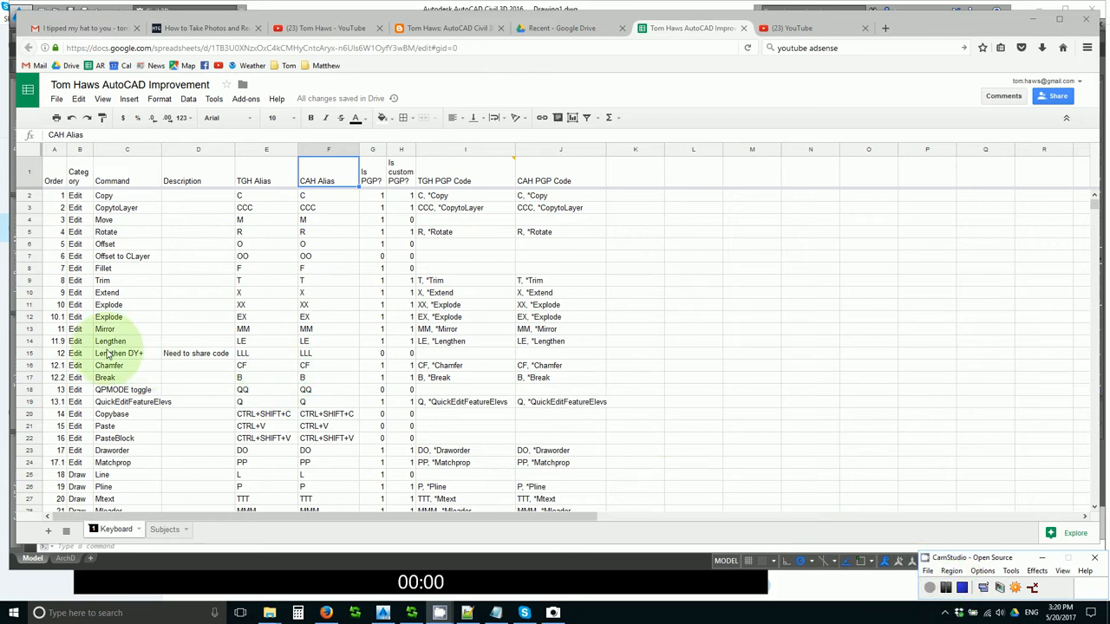
pyautogui.scroll(-3)
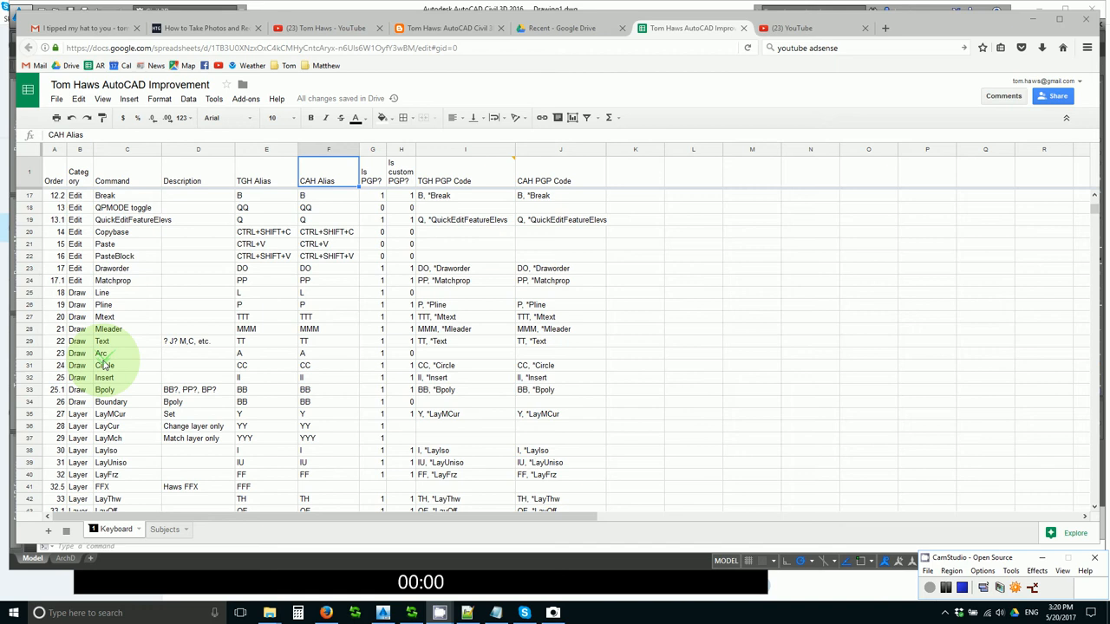
pyautogui.scroll(-3)
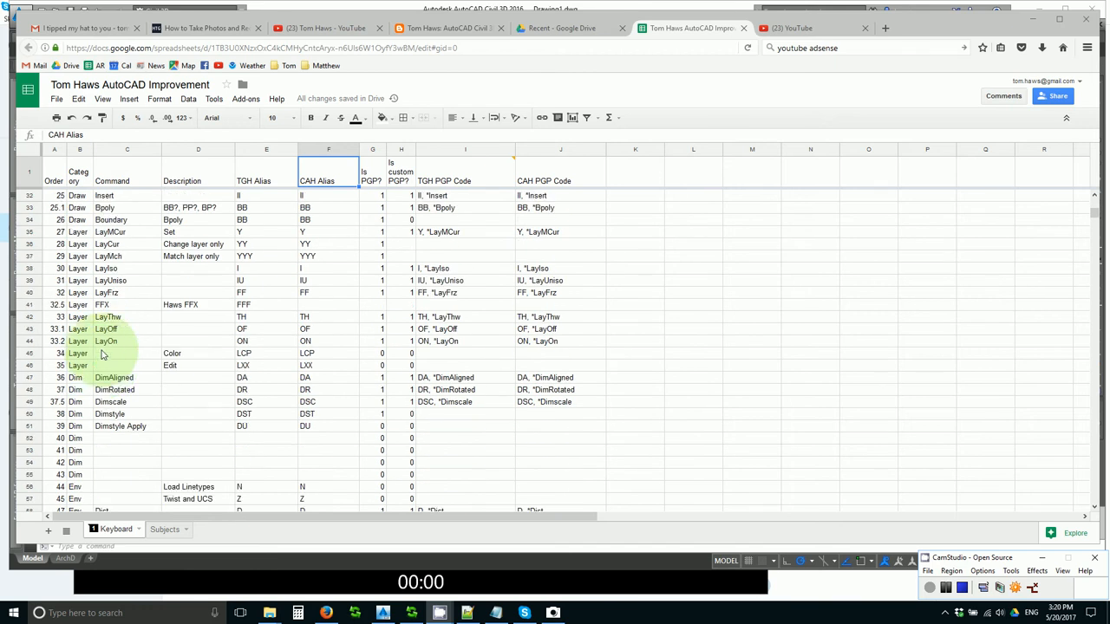
pyautogui.click(126, 353)
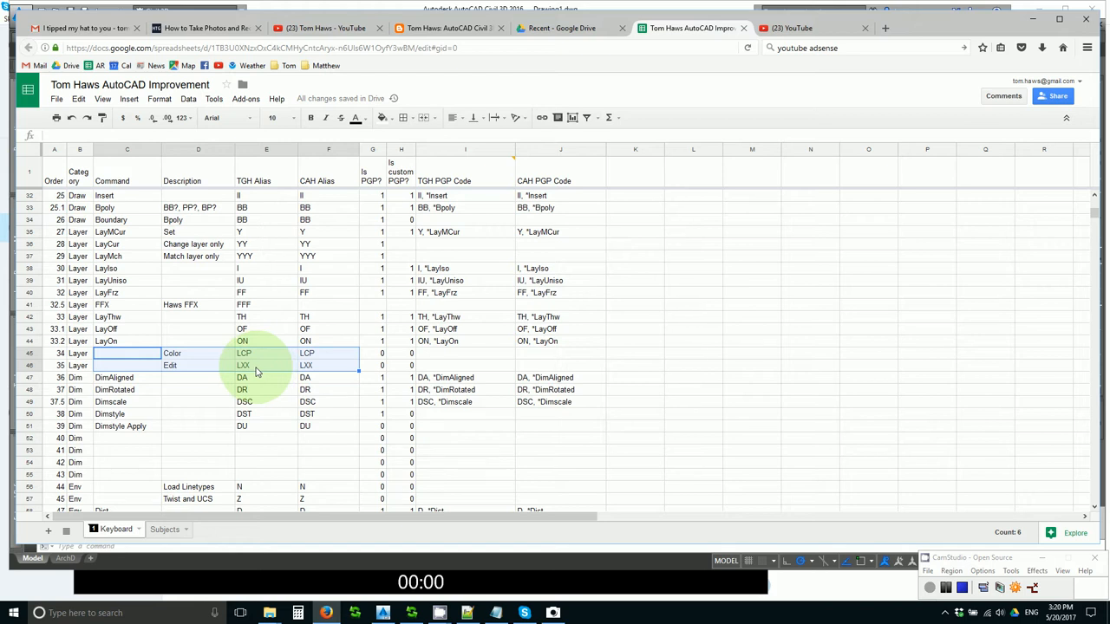
# Review the QUICKEDITFEATUREELEVS entry with its Q alias and the CREATEFEATURELINES entry
pyautogui.scroll(-3)
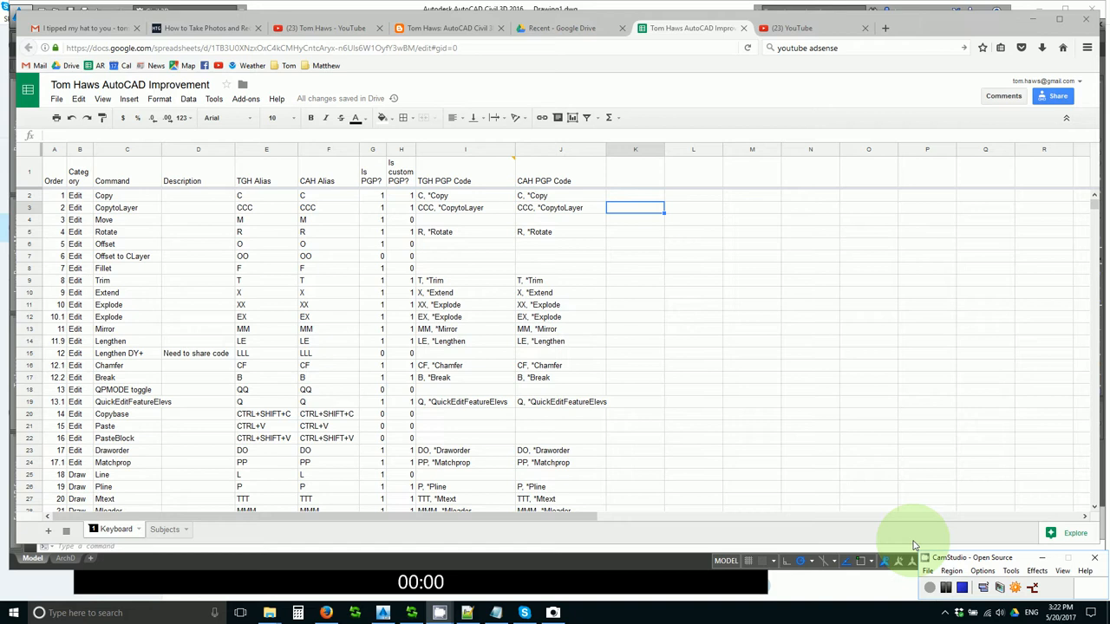
pyautogui.moveTo(819, 459)
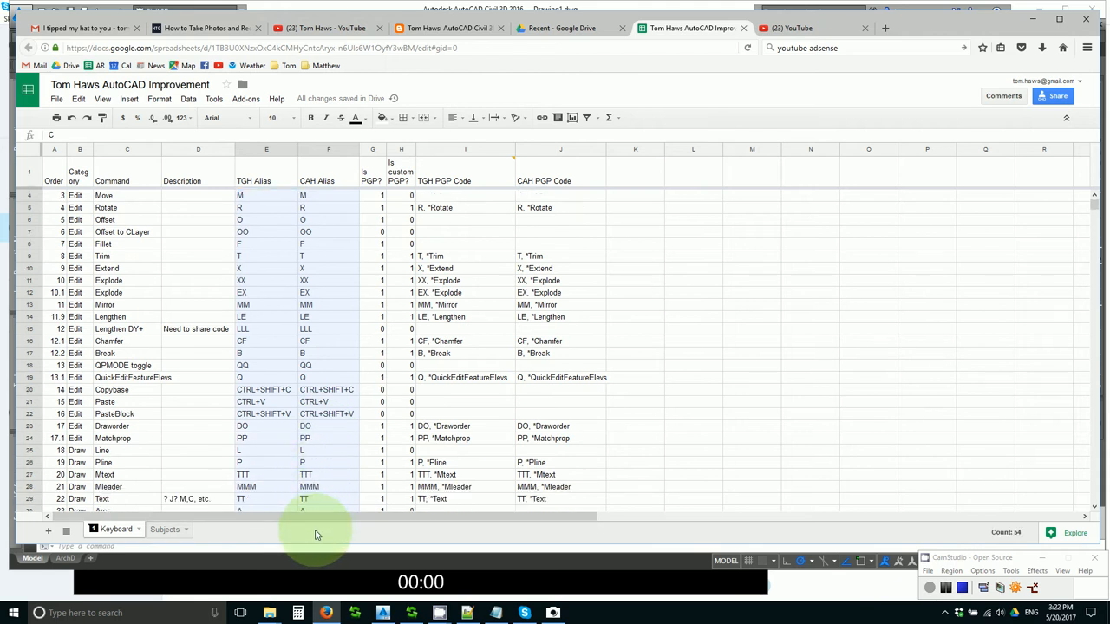
pyautogui.scroll(-3)
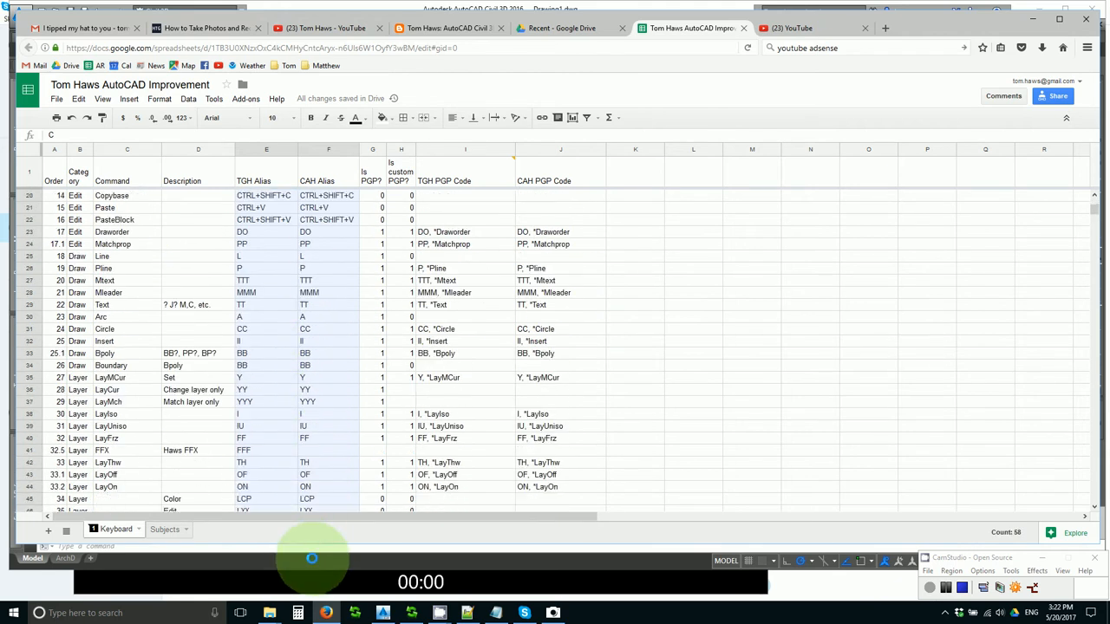
pyautogui.scroll(-3)
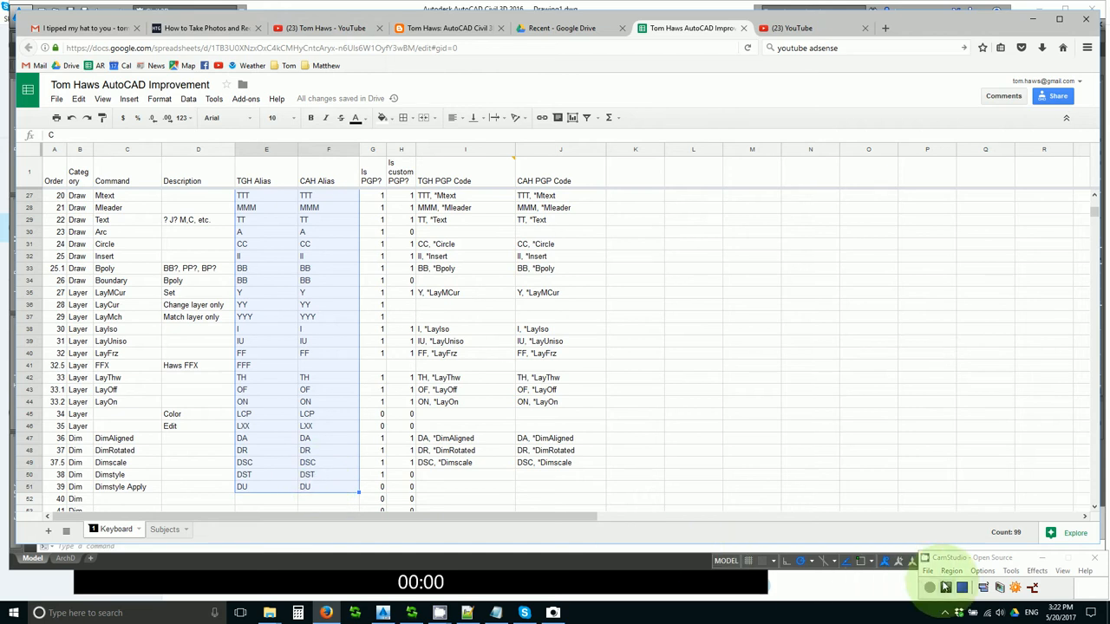
pyautogui.scroll(-3)
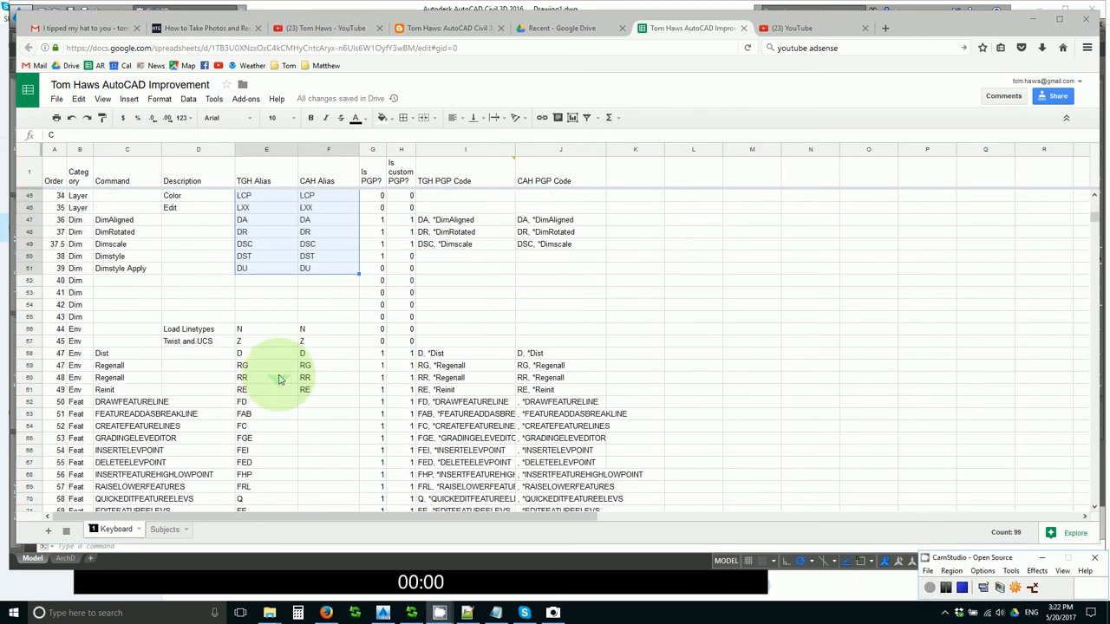
pyautogui.scroll(-3)
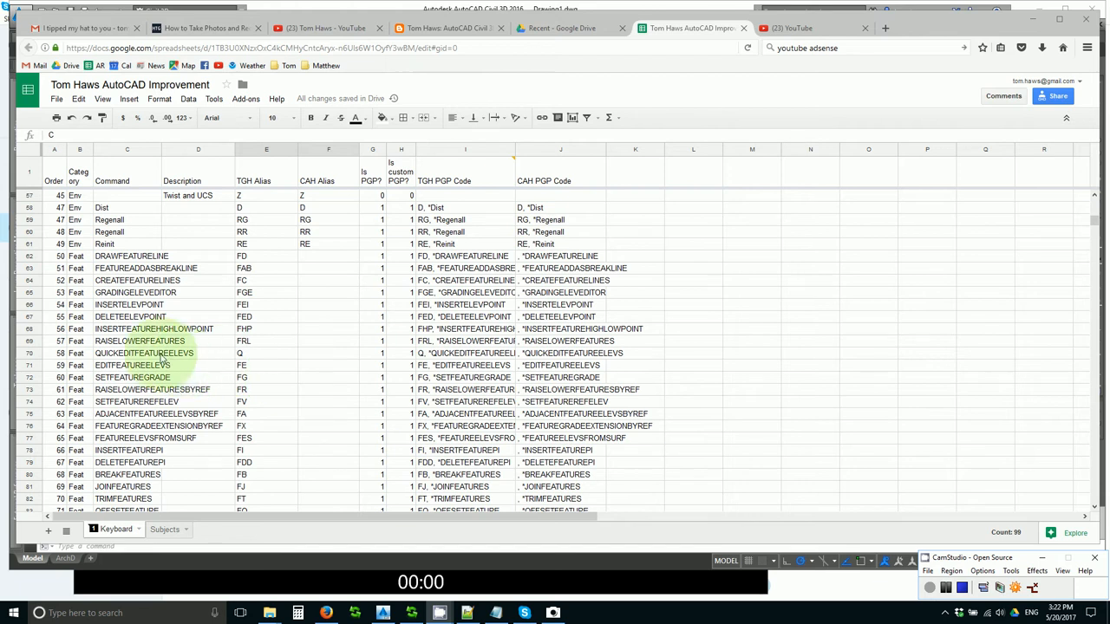
pyautogui.click(127, 353)
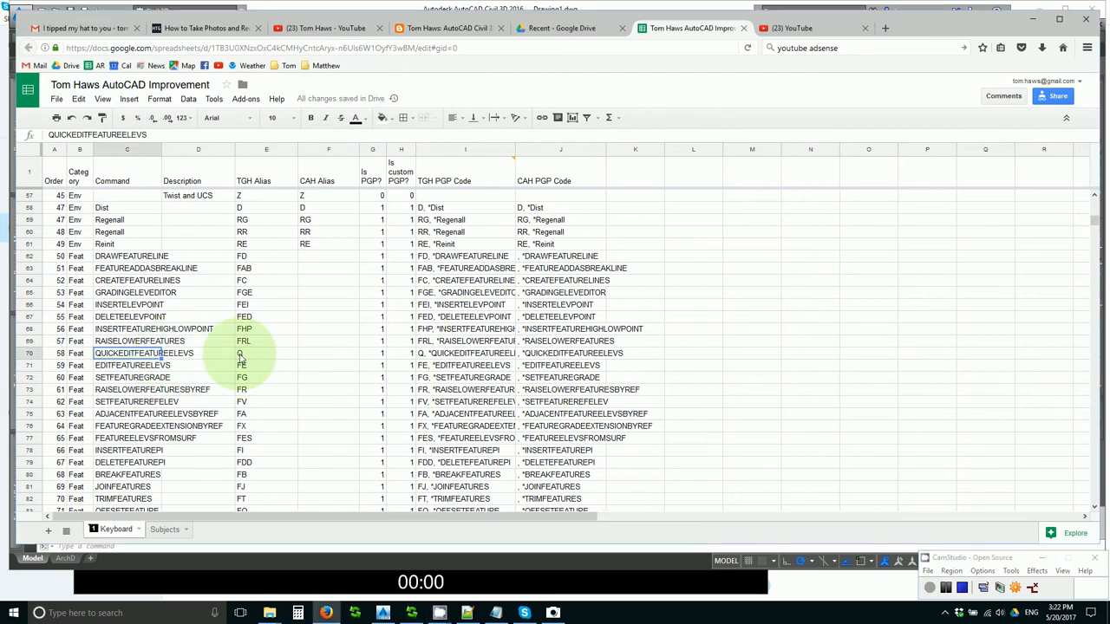
pyautogui.click(266, 353)
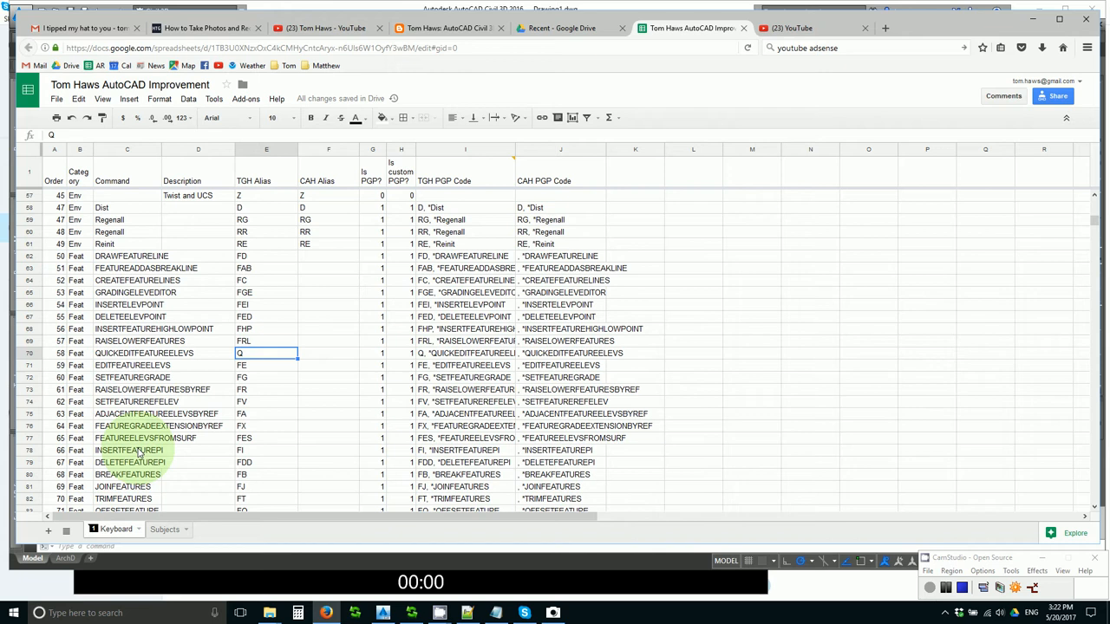
pyautogui.click(128, 450)
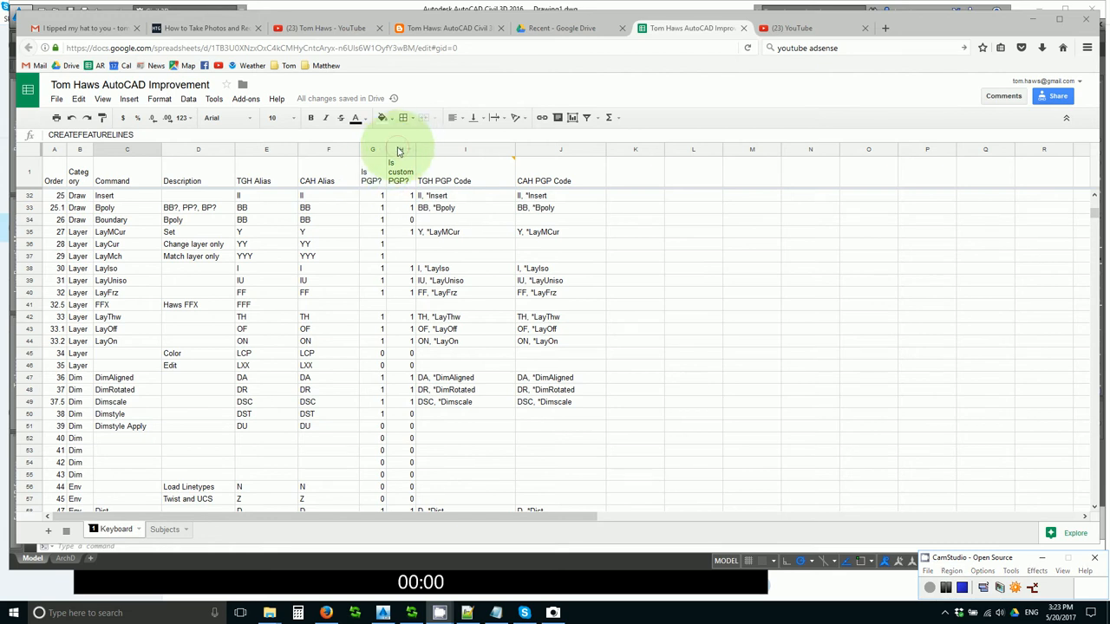
# Sort the sheet A → Z by the Is custom PGP? column and select the TGH PGP Code column
pyautogui.click(398, 149)
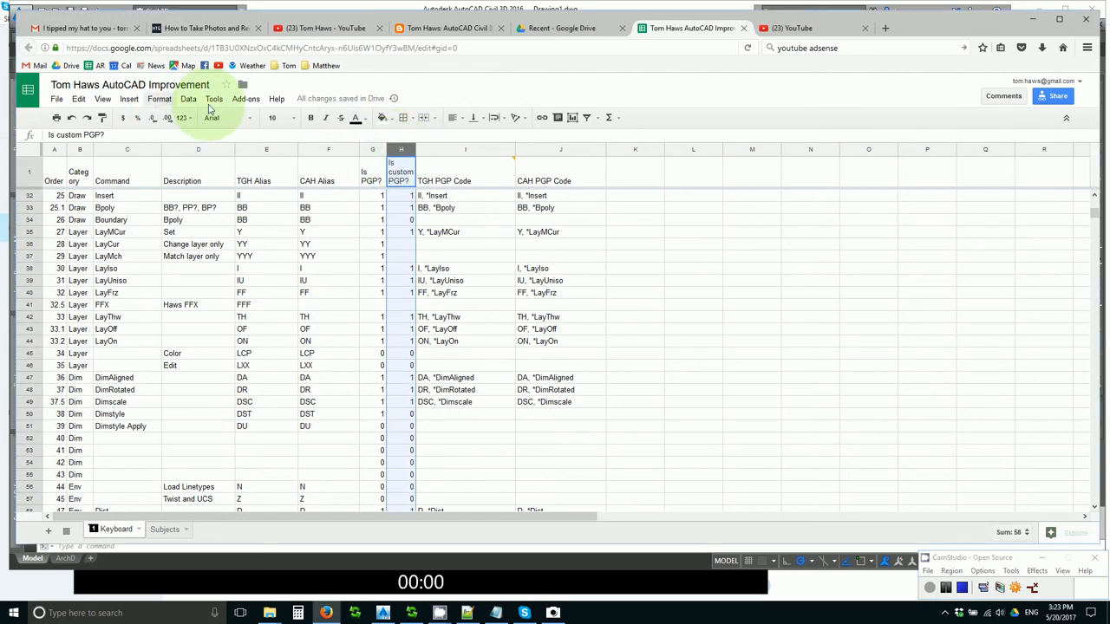
pyautogui.click(189, 98)
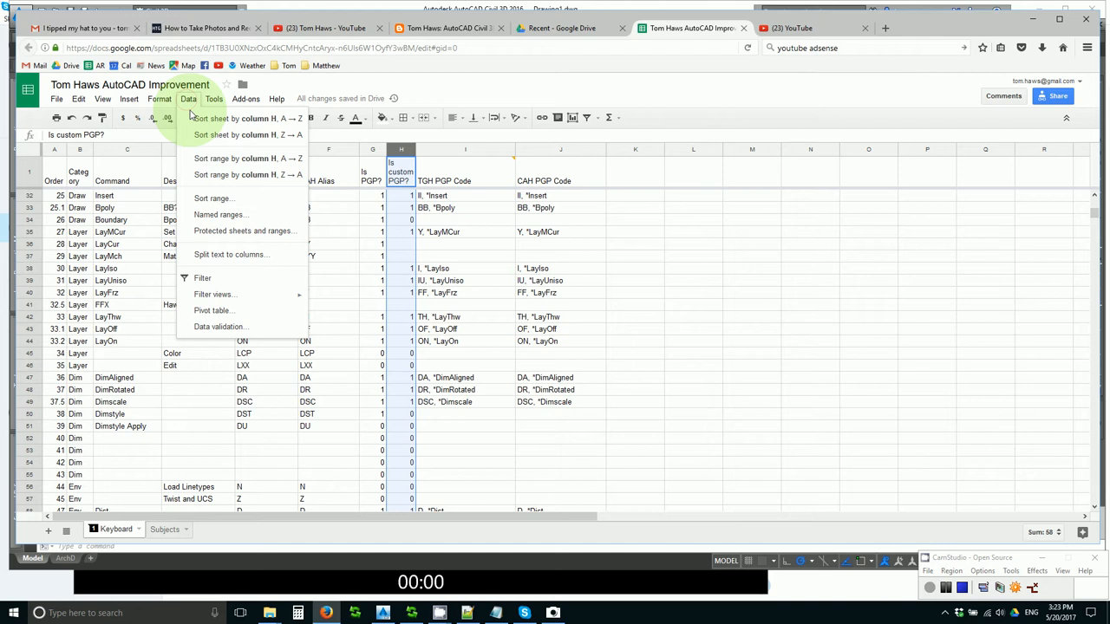
pyautogui.moveTo(198, 119)
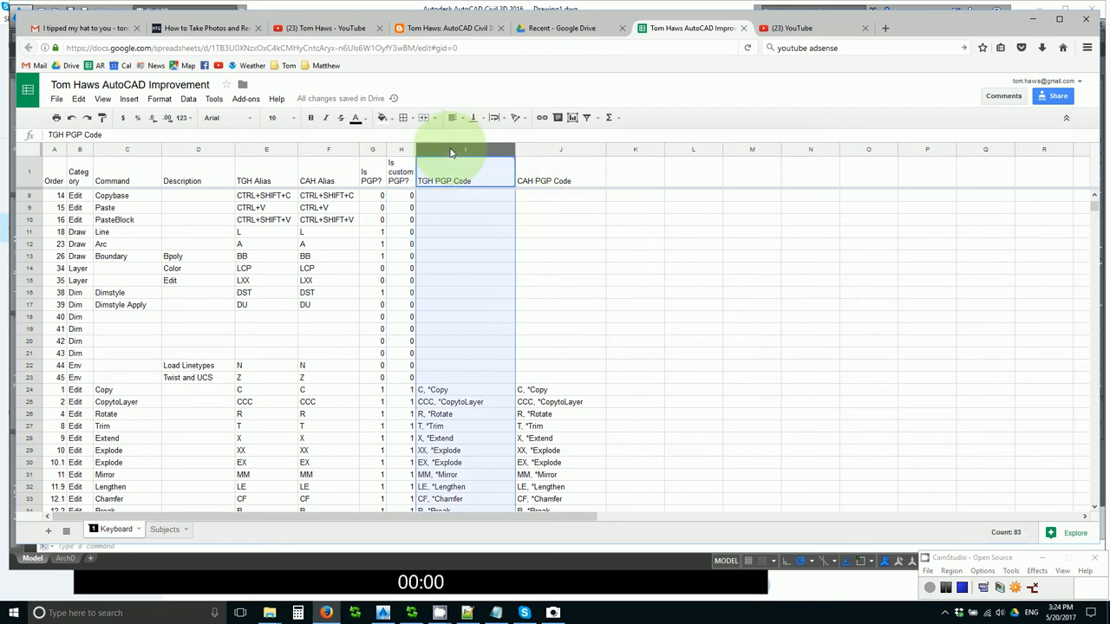
pyautogui.click(187, 98)
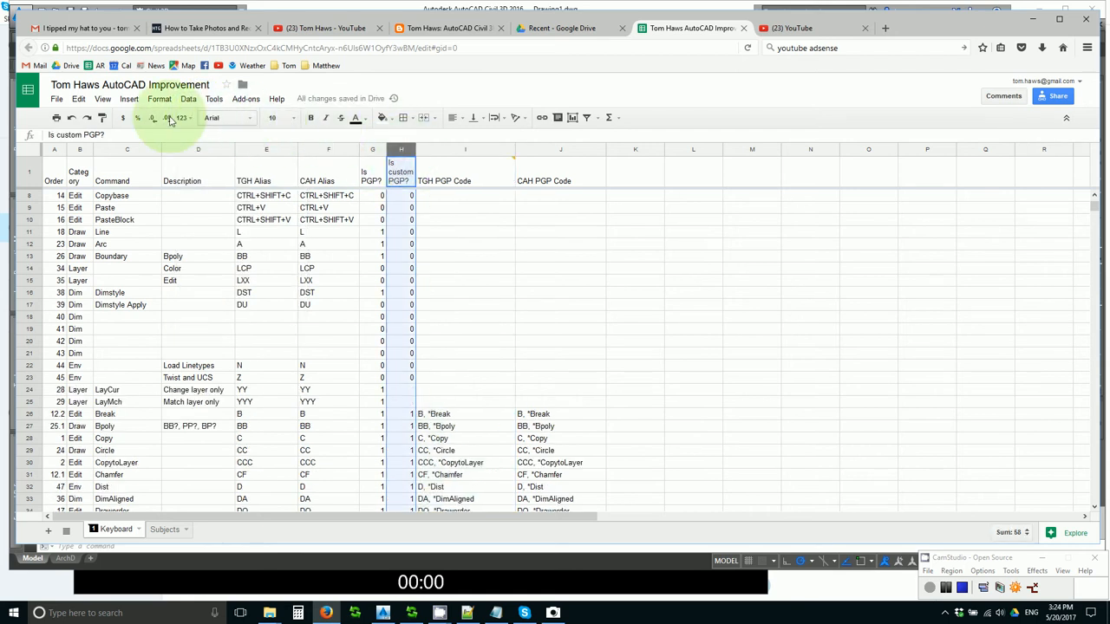
# Re-sort by the custom-PGP flag and inspect the Break row's PGP code formula in I24
pyautogui.click(189, 99)
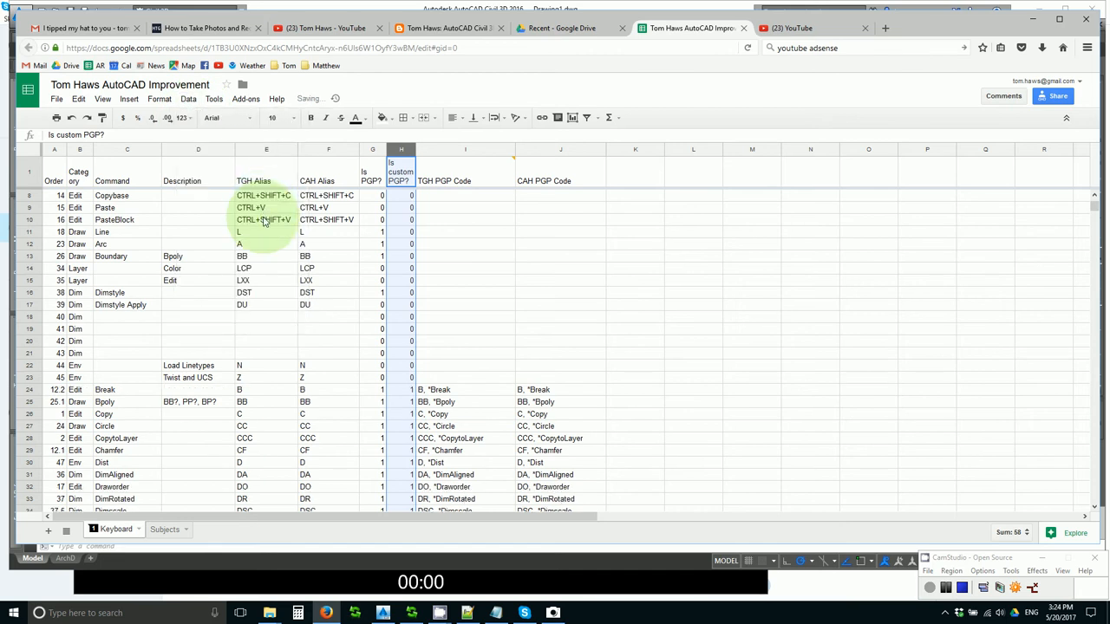
pyautogui.scroll(-3)
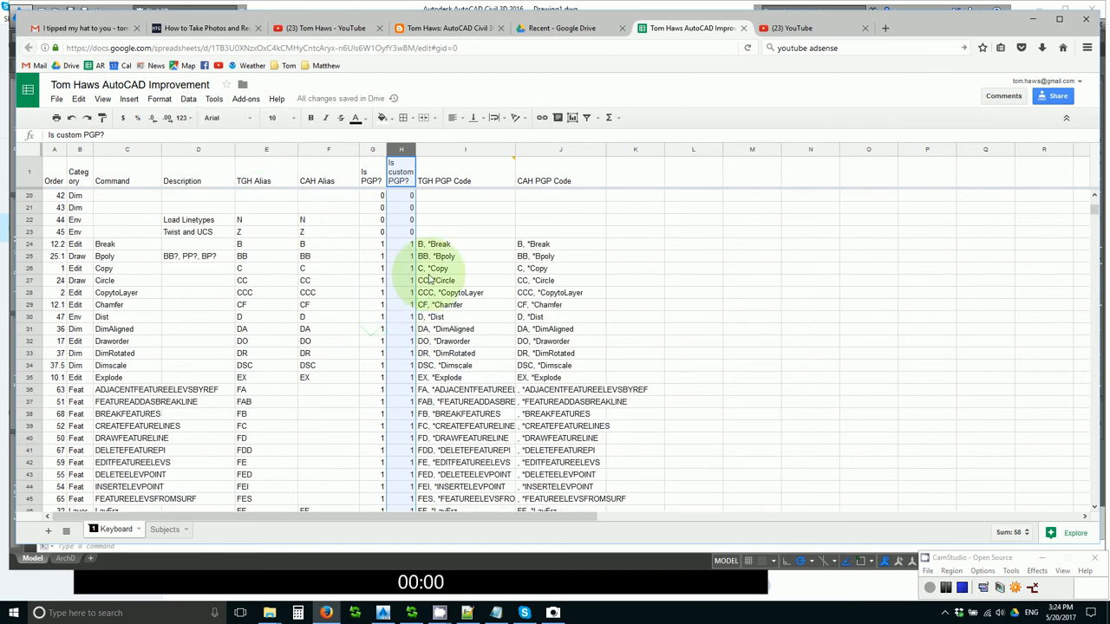
pyautogui.click(447, 244)
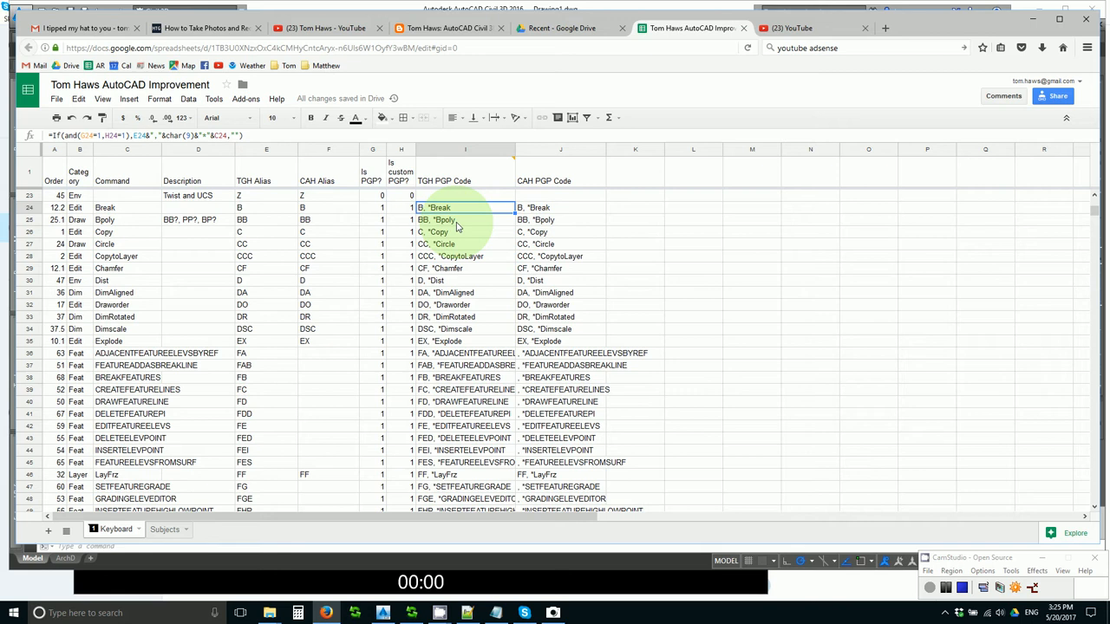
pyautogui.click(452, 219)
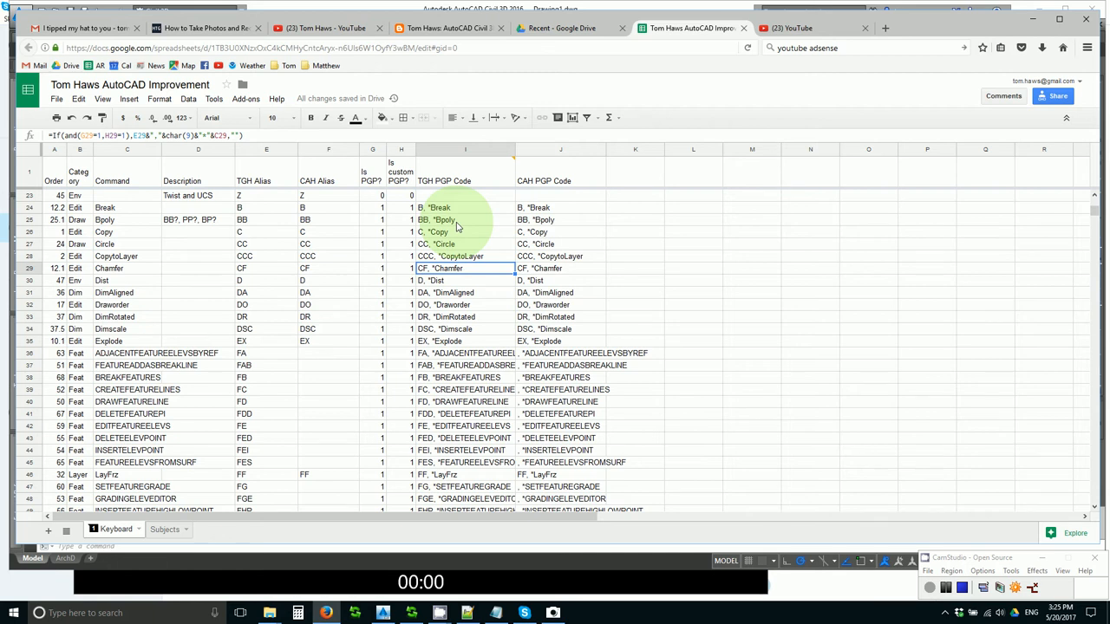
pyautogui.click(466, 280)
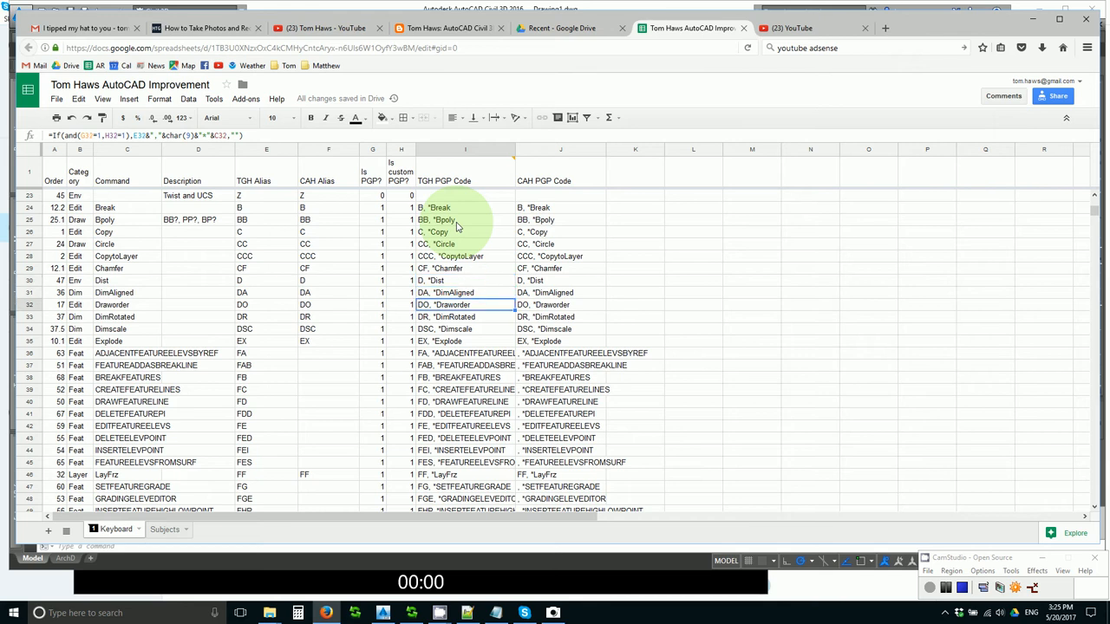
pyautogui.click(465, 316)
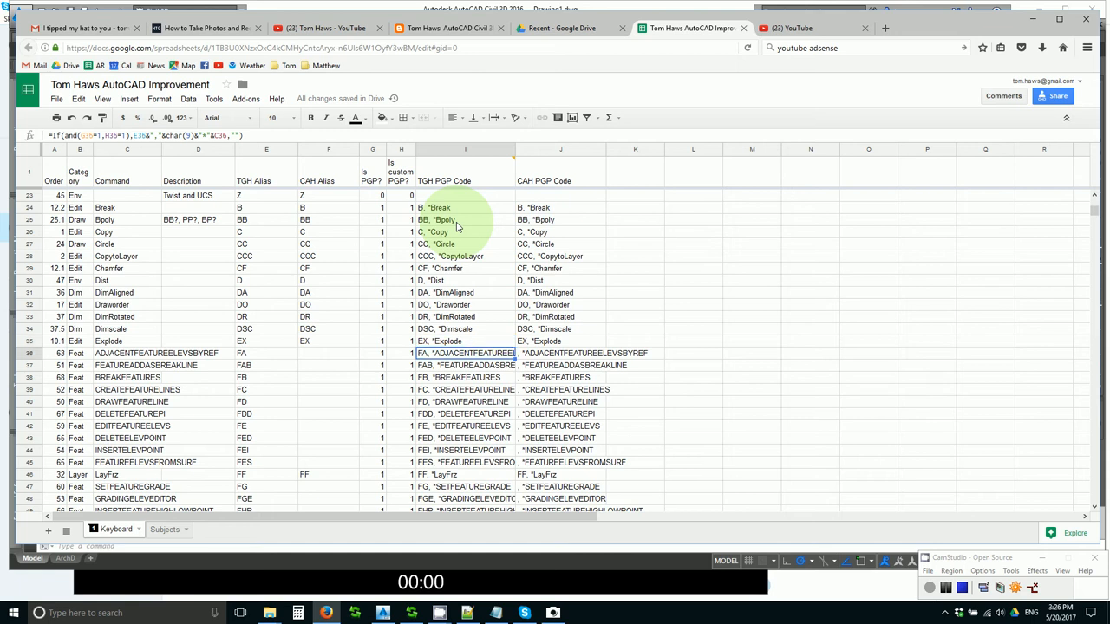
pyautogui.click(465, 341)
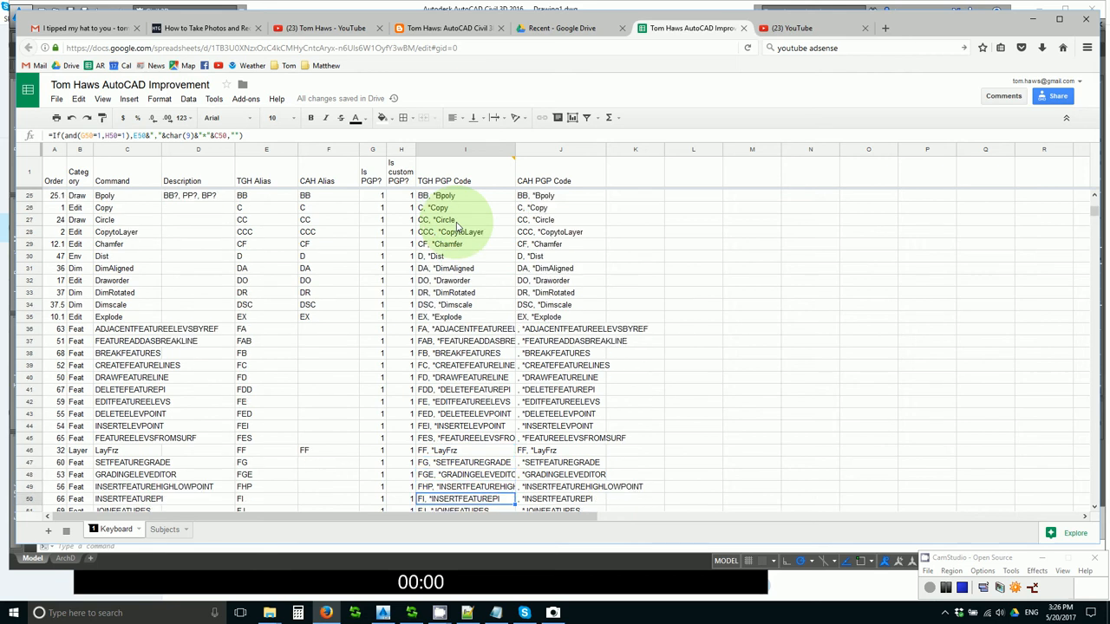
pyautogui.scroll(-3)
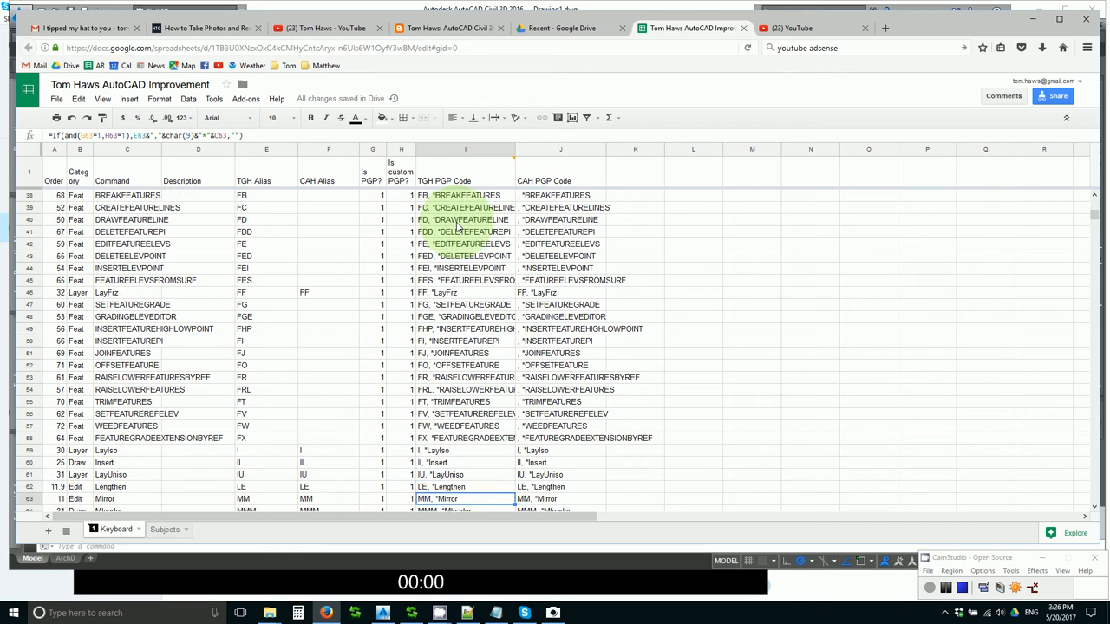
pyautogui.scroll(-3)
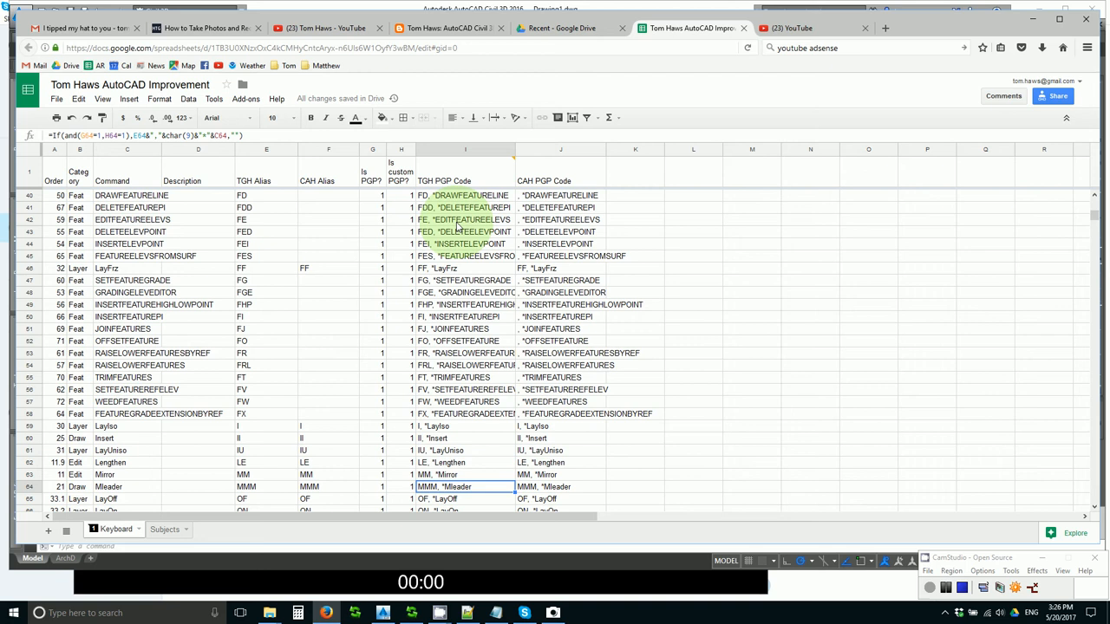
pyautogui.click(463, 474)
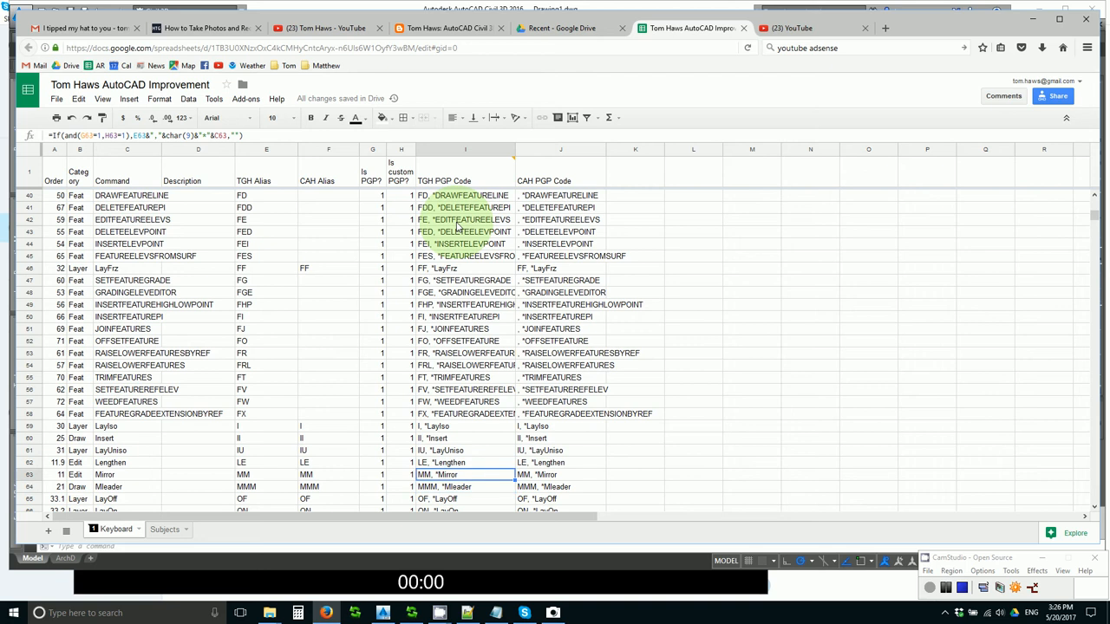
pyautogui.click(463, 487)
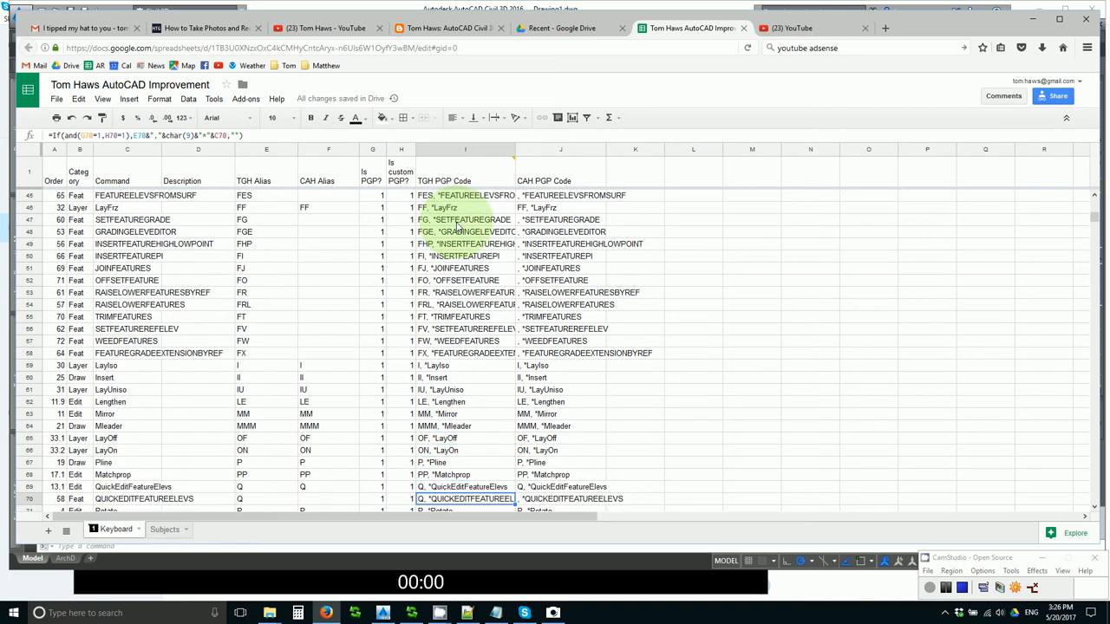
pyautogui.click(463, 437)
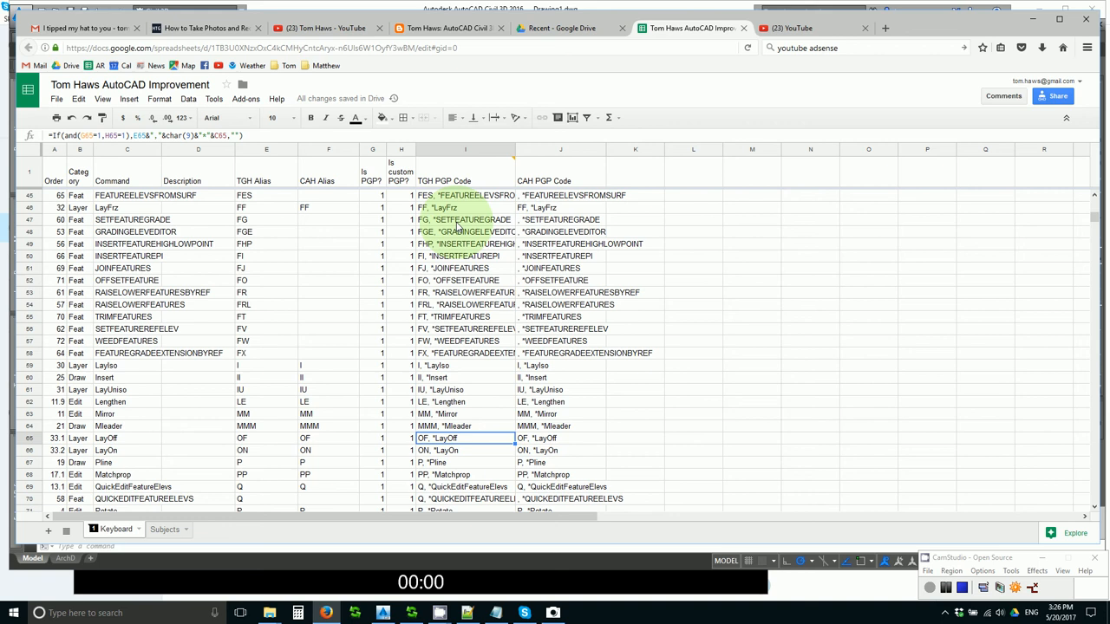
pyautogui.click(462, 450)
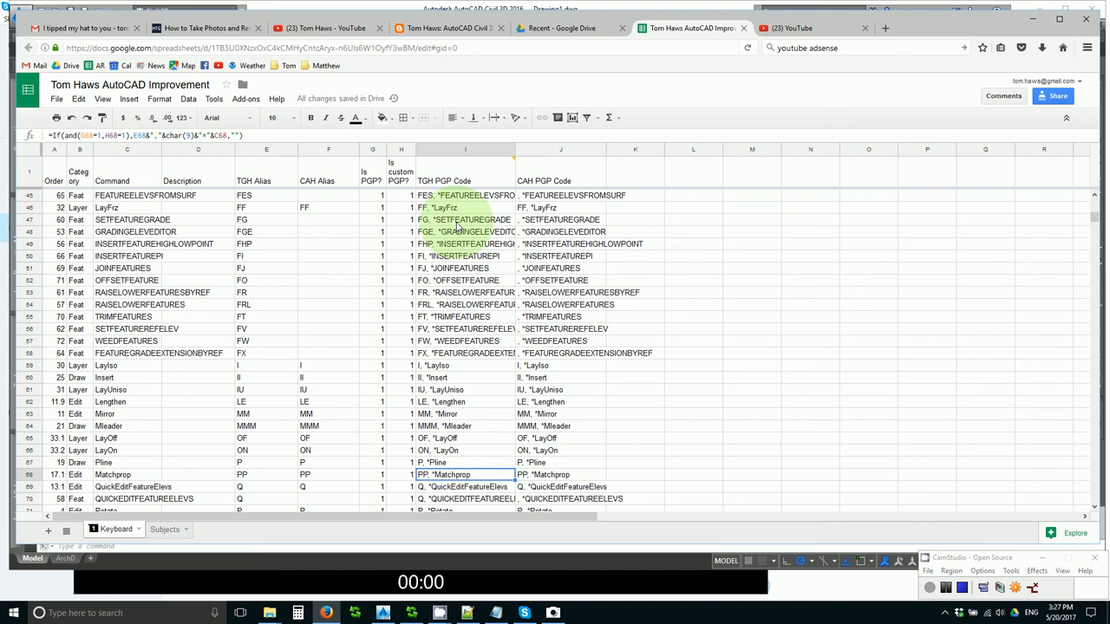
pyautogui.click(455, 486)
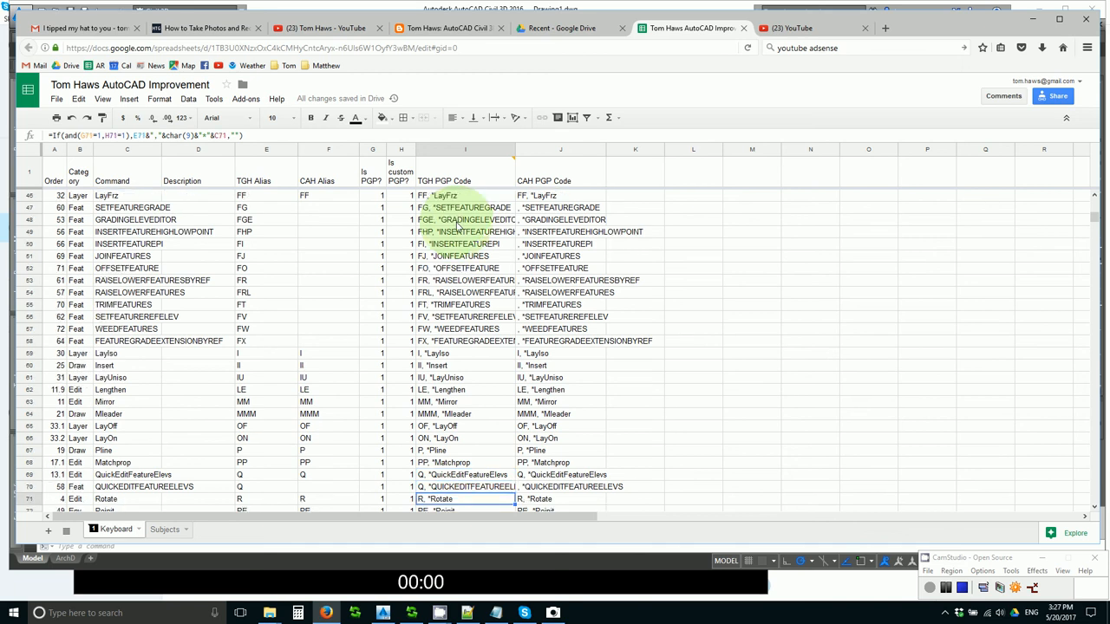
pyautogui.scroll(-3)
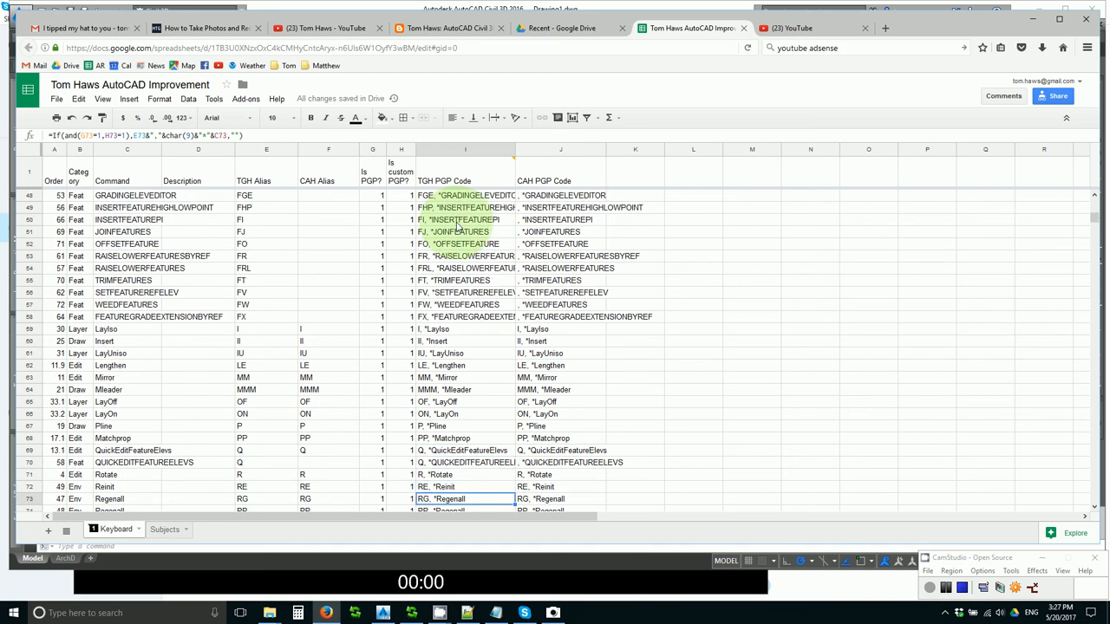
pyautogui.click(465, 475)
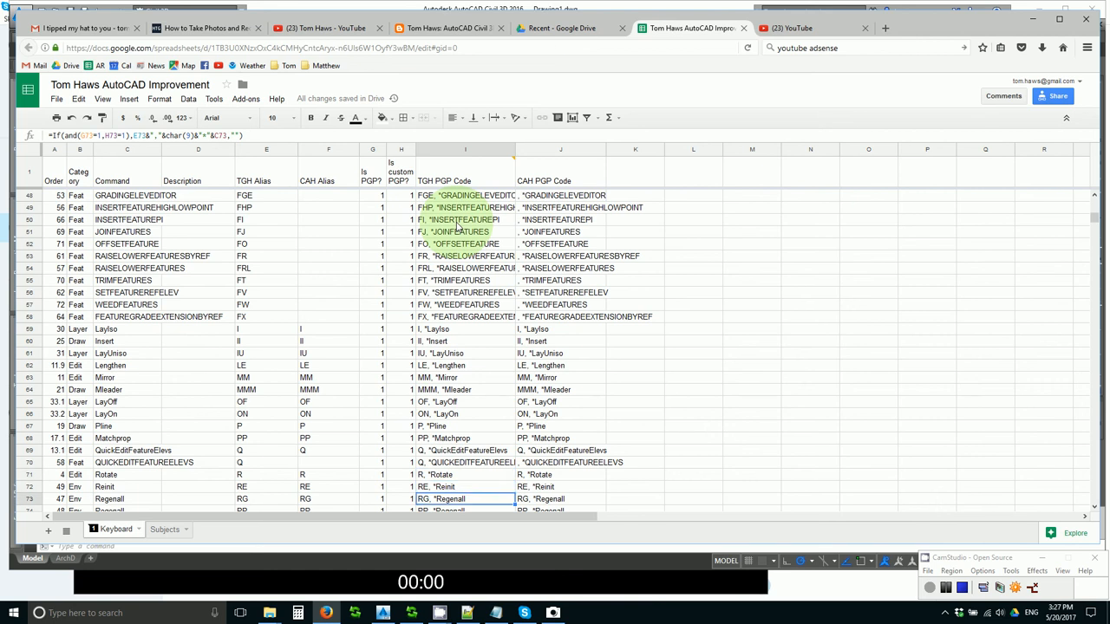
pyautogui.scroll(-3)
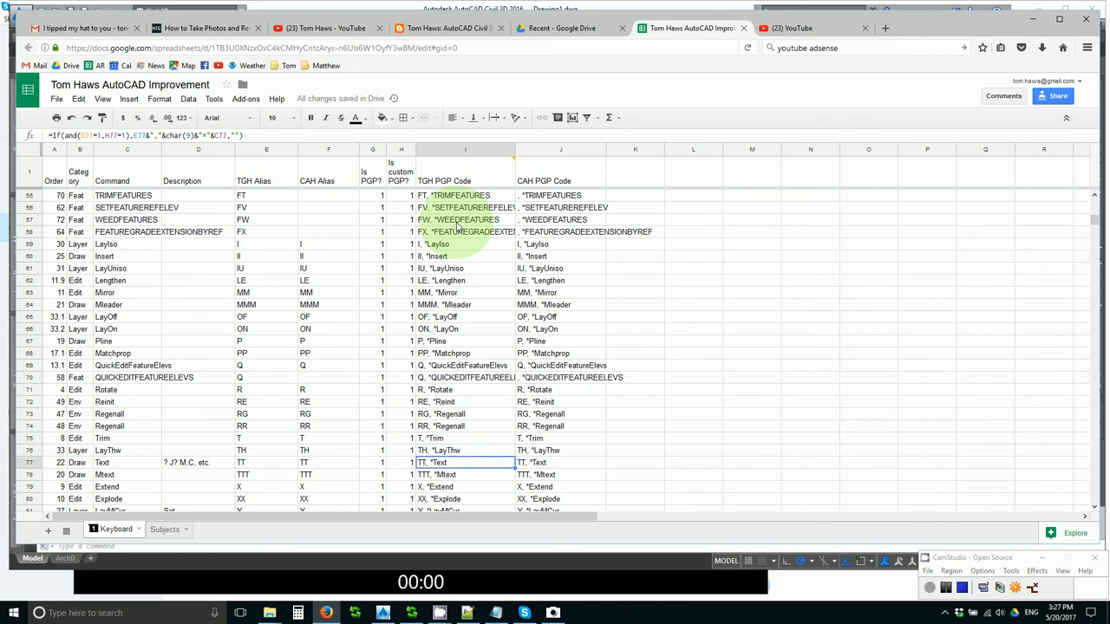
pyautogui.click(464, 486)
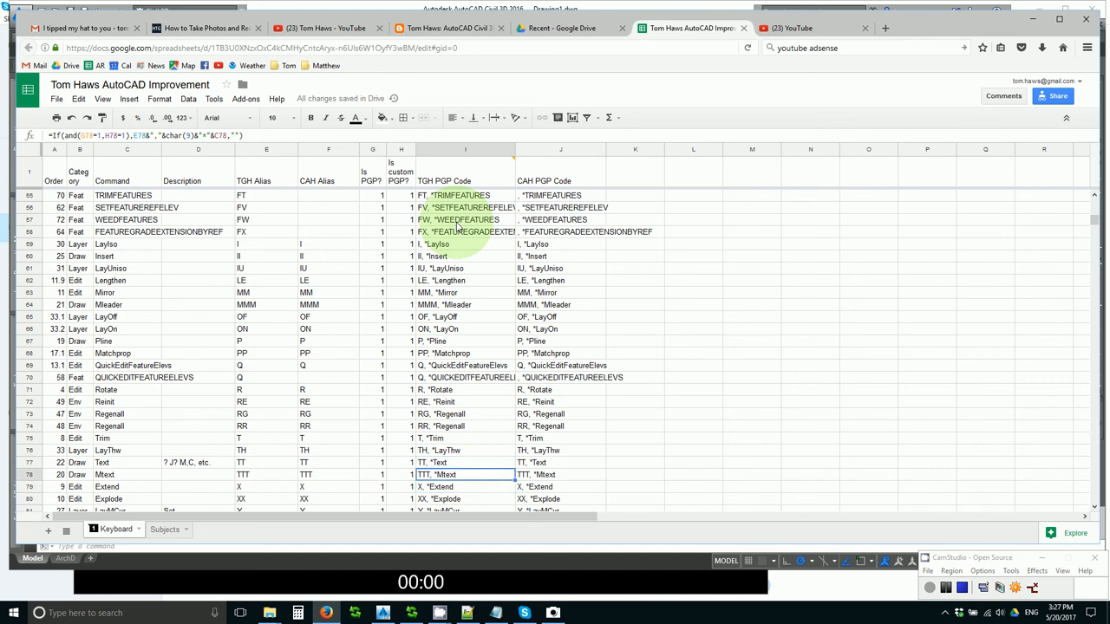
pyautogui.click(460, 486)
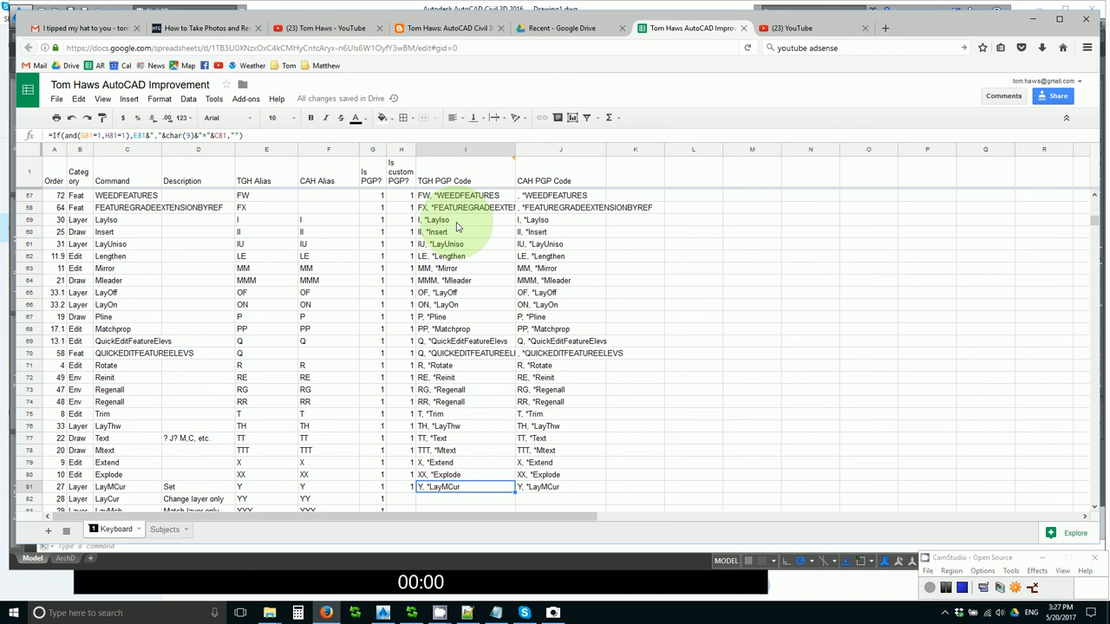
pyautogui.click(466, 498)
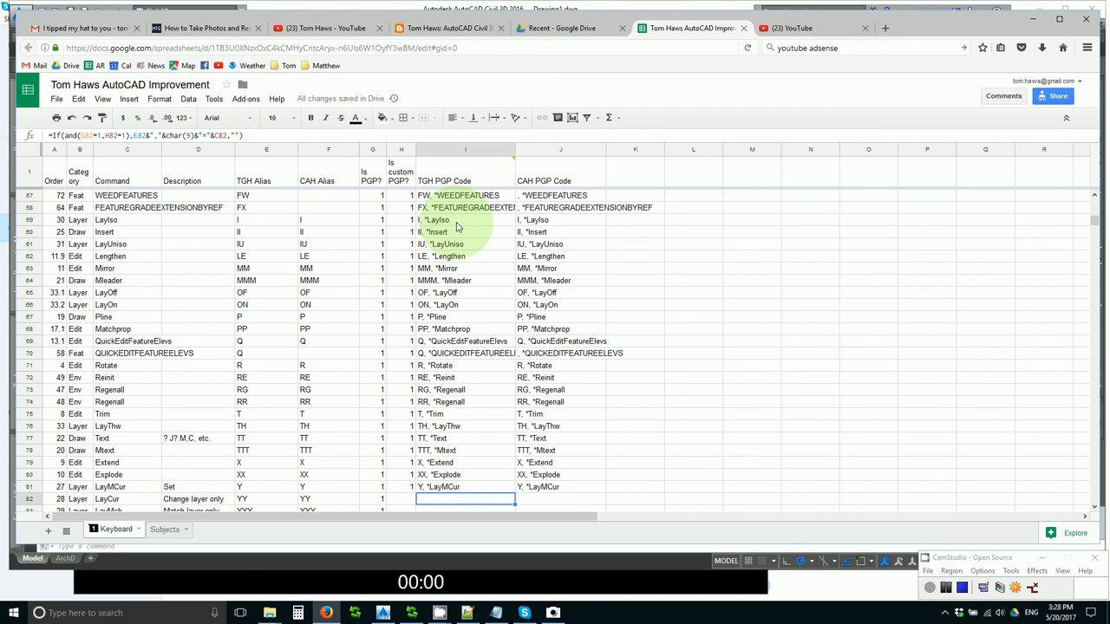